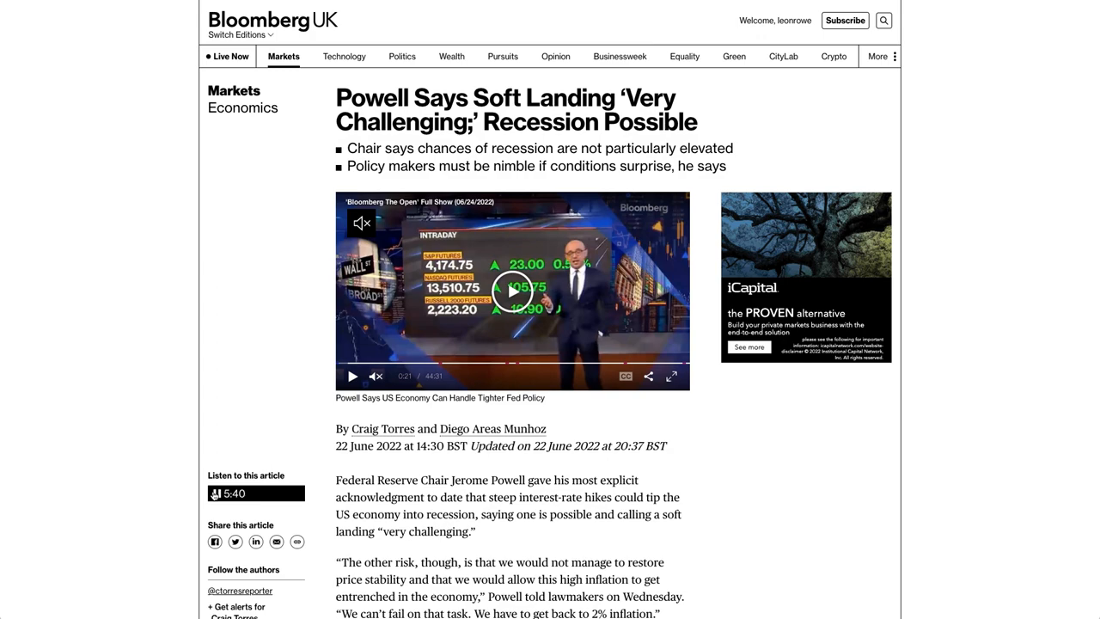
scroll(down, 3)
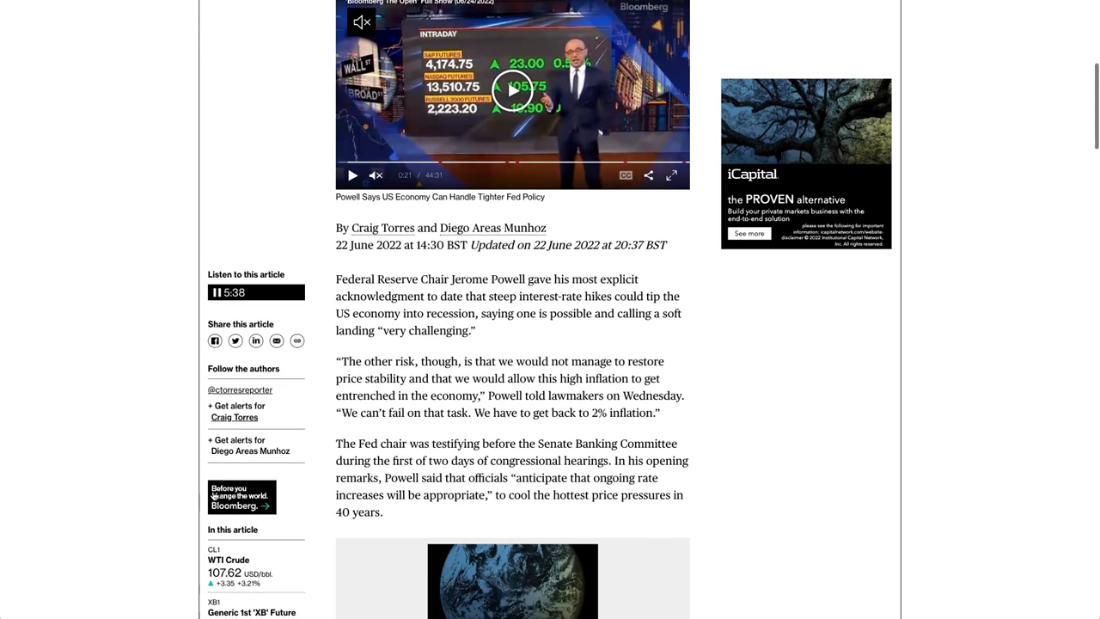
scroll(down, 3)
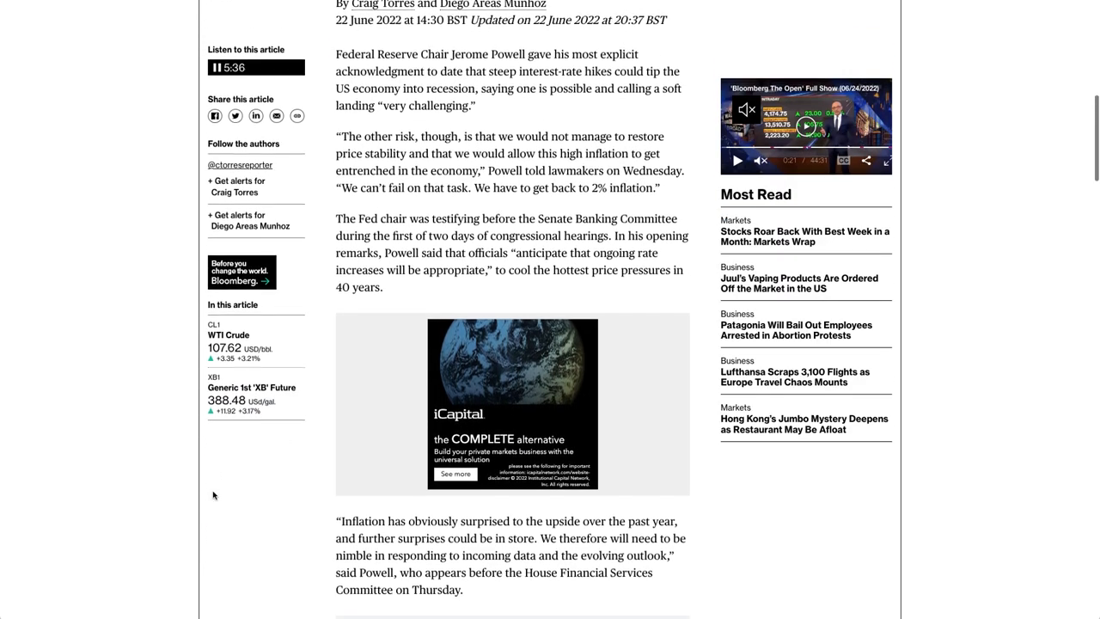
scroll(down, 3)
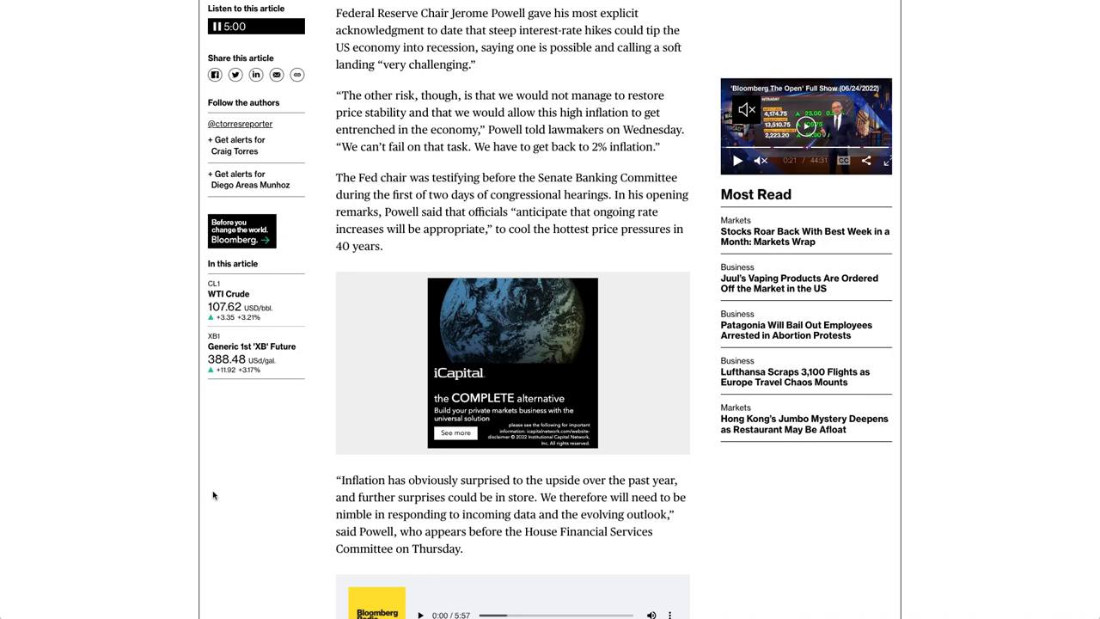
scroll(down, 3)
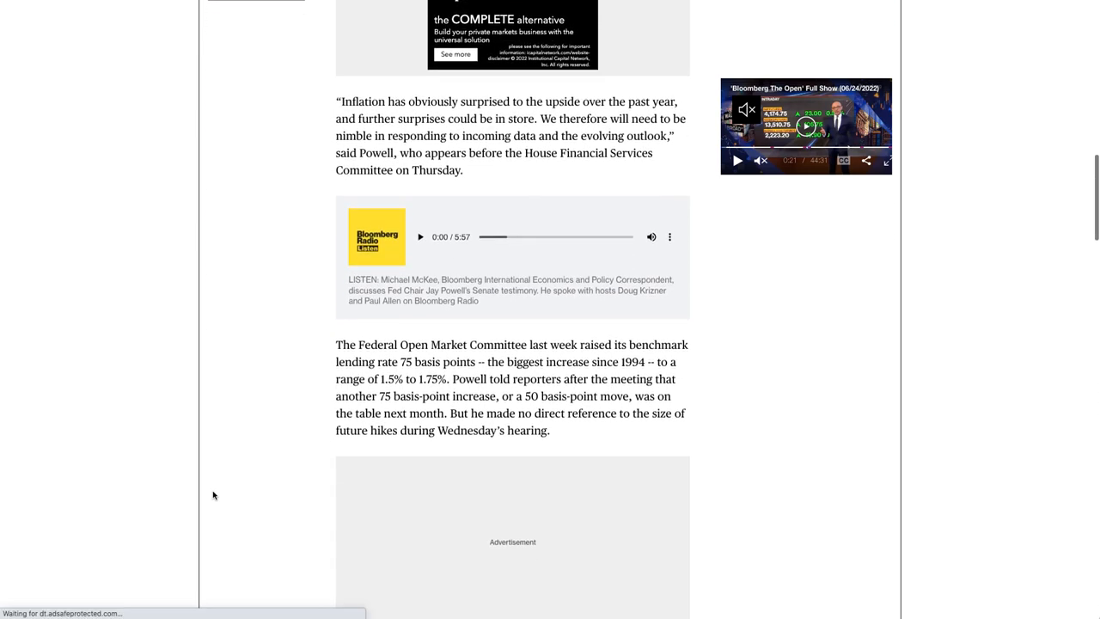
scroll(down, 3)
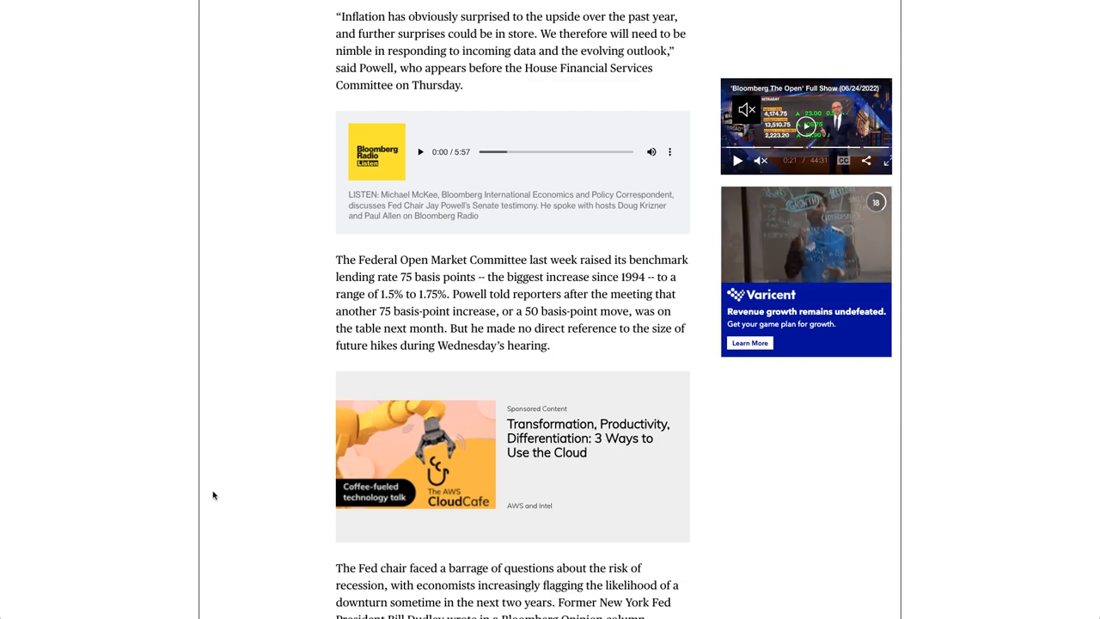
scroll(down, 3)
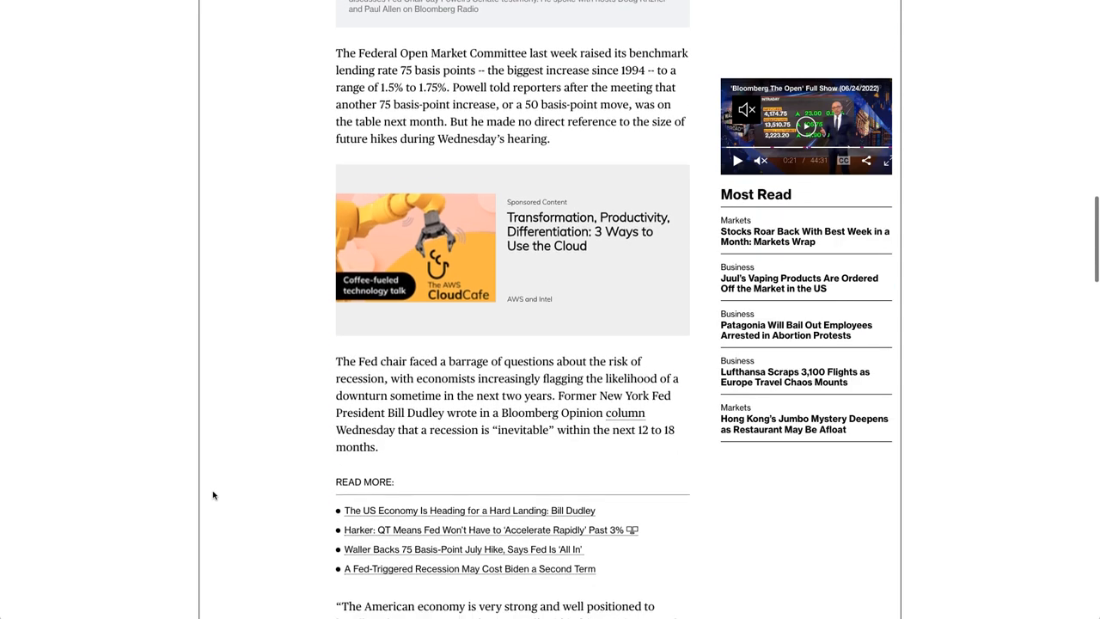
scroll(down, 3)
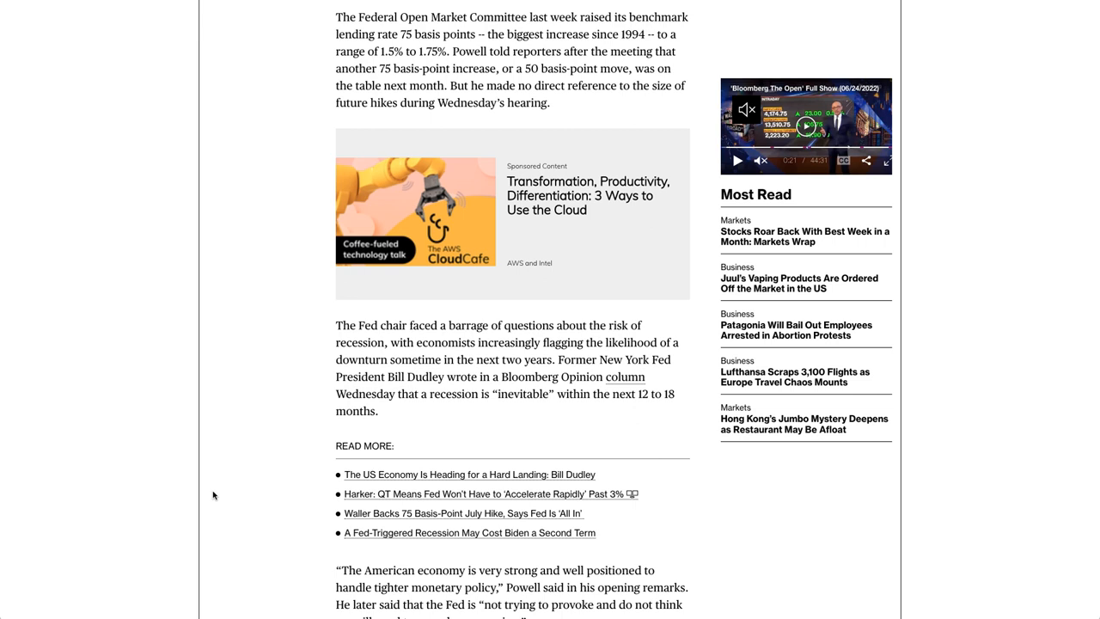
scroll(down, 3)
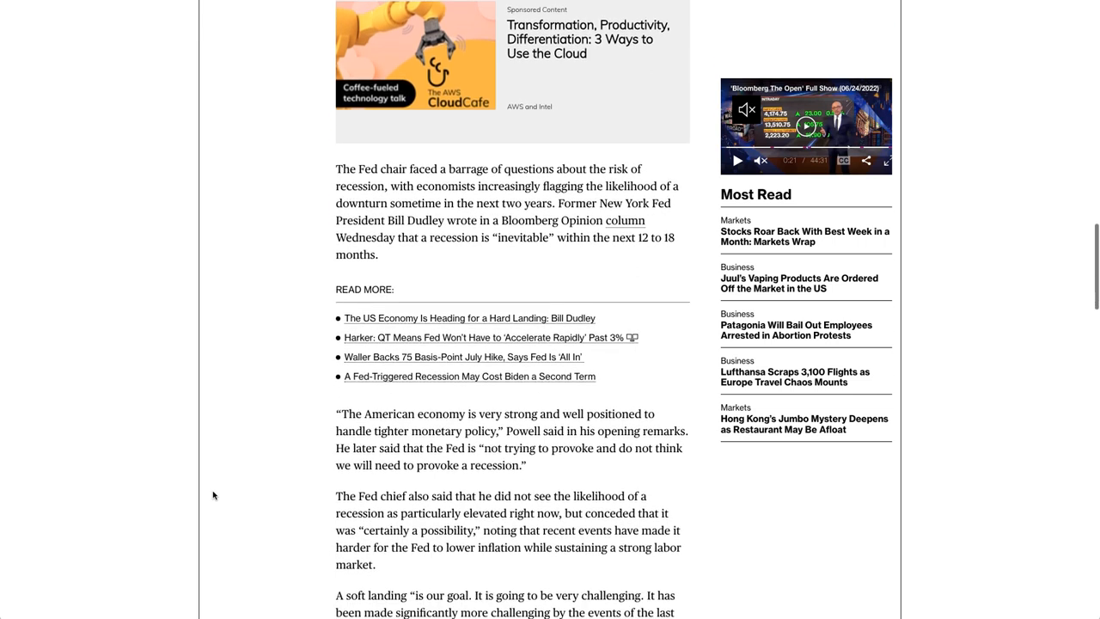
scroll(down, 3)
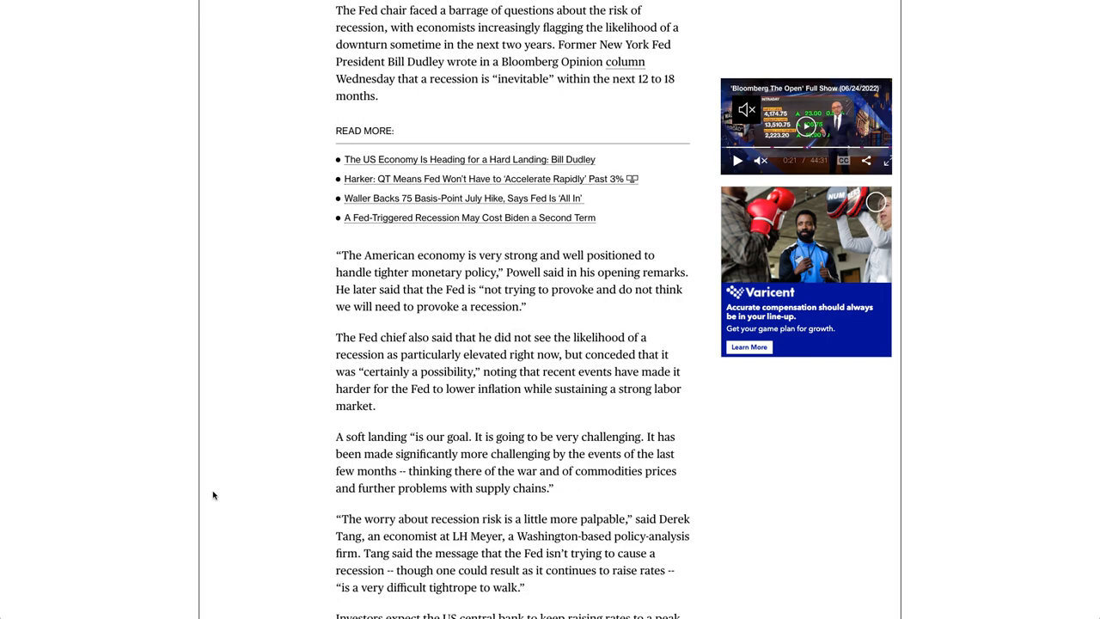
scroll(down, 3)
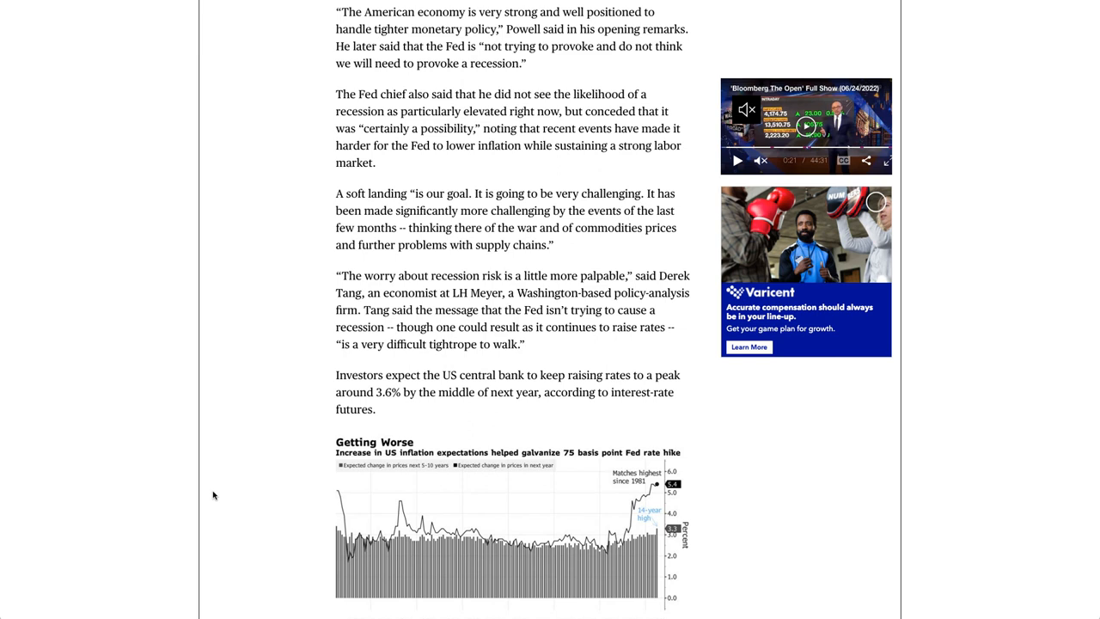
scroll(down, 3)
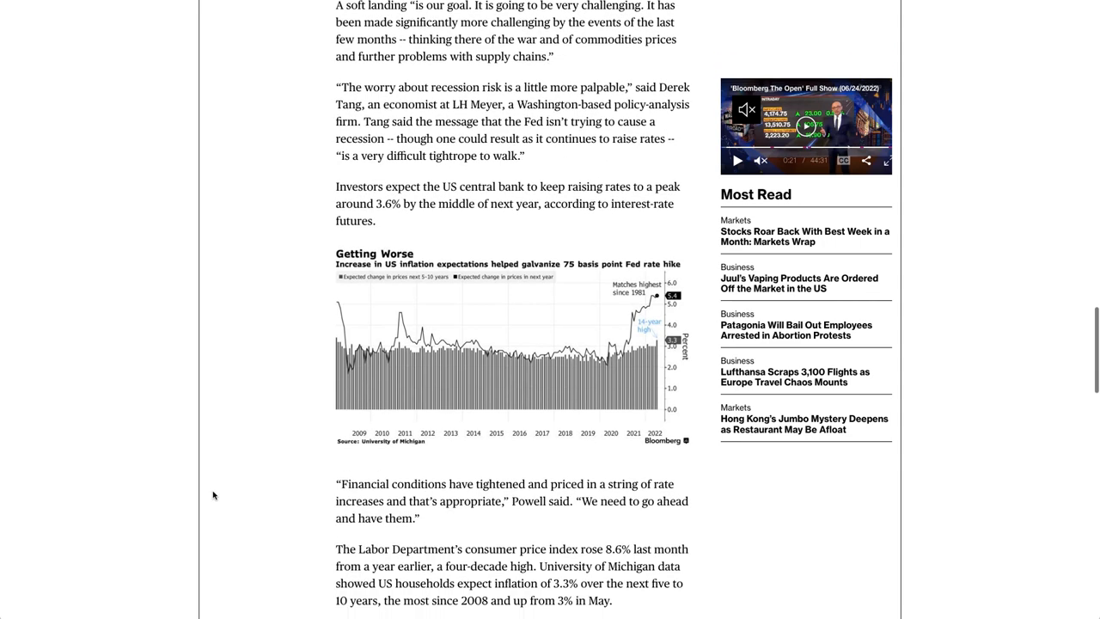
scroll(down, 3)
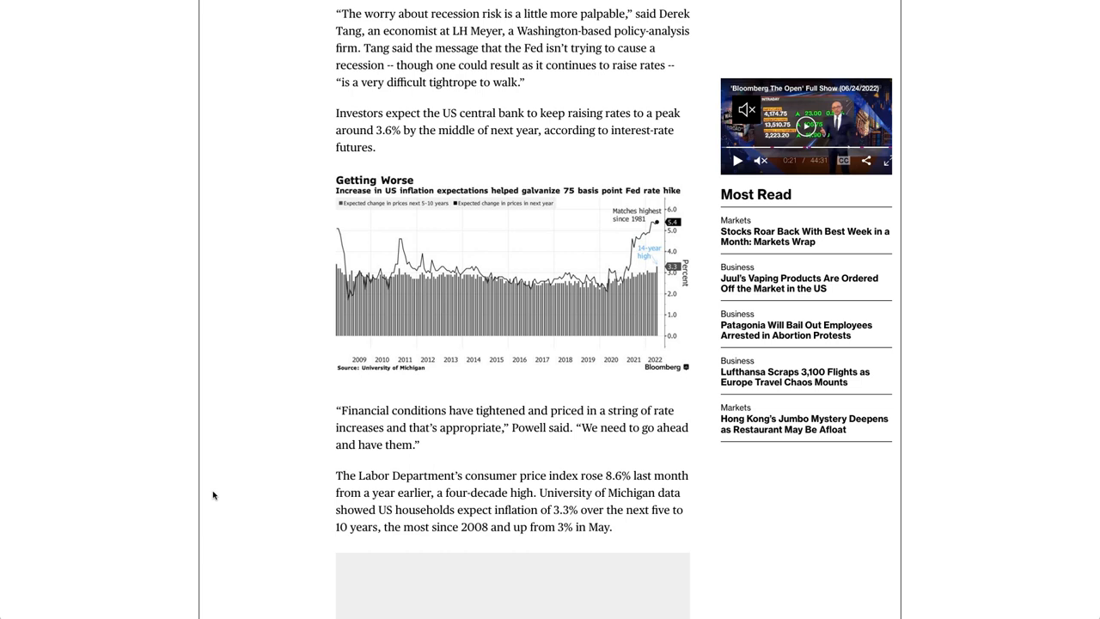
scroll(down, 3)
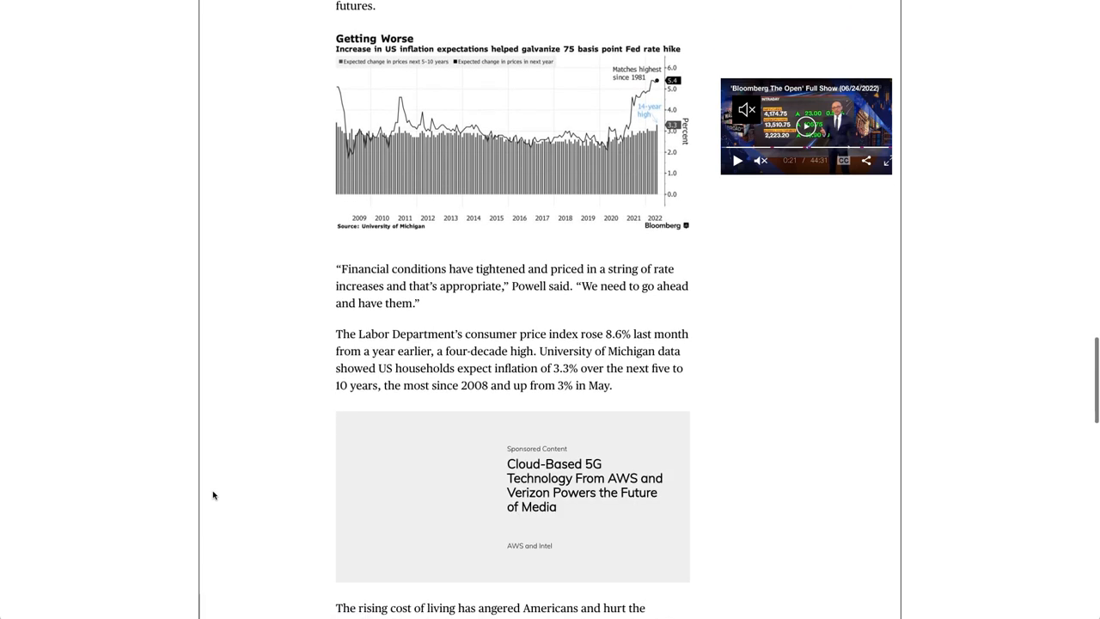
scroll(down, 3)
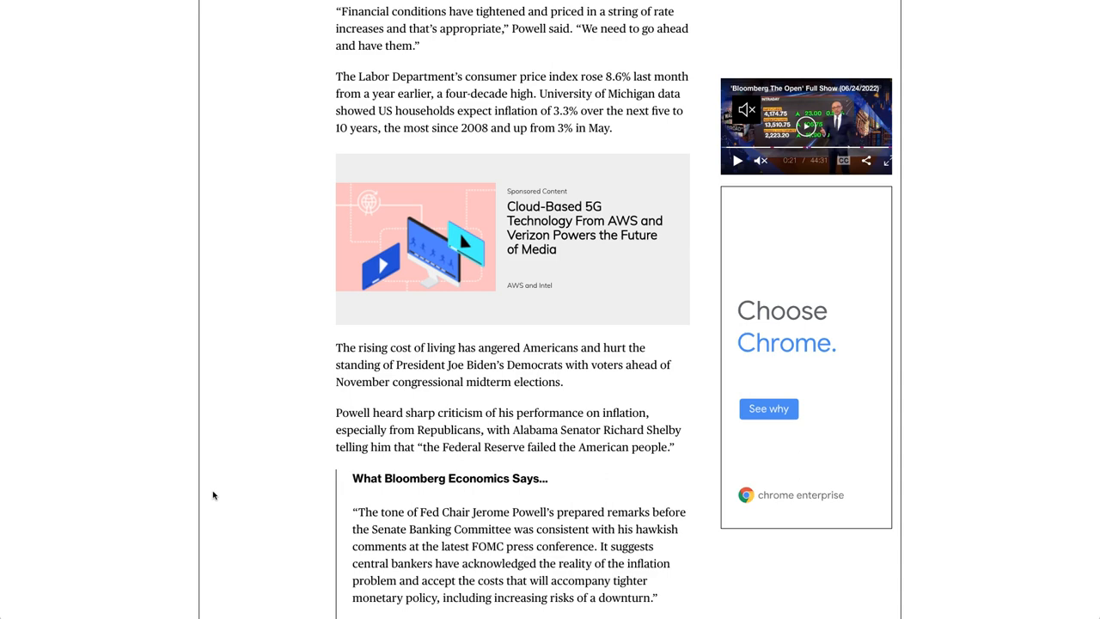
scroll(down, 3)
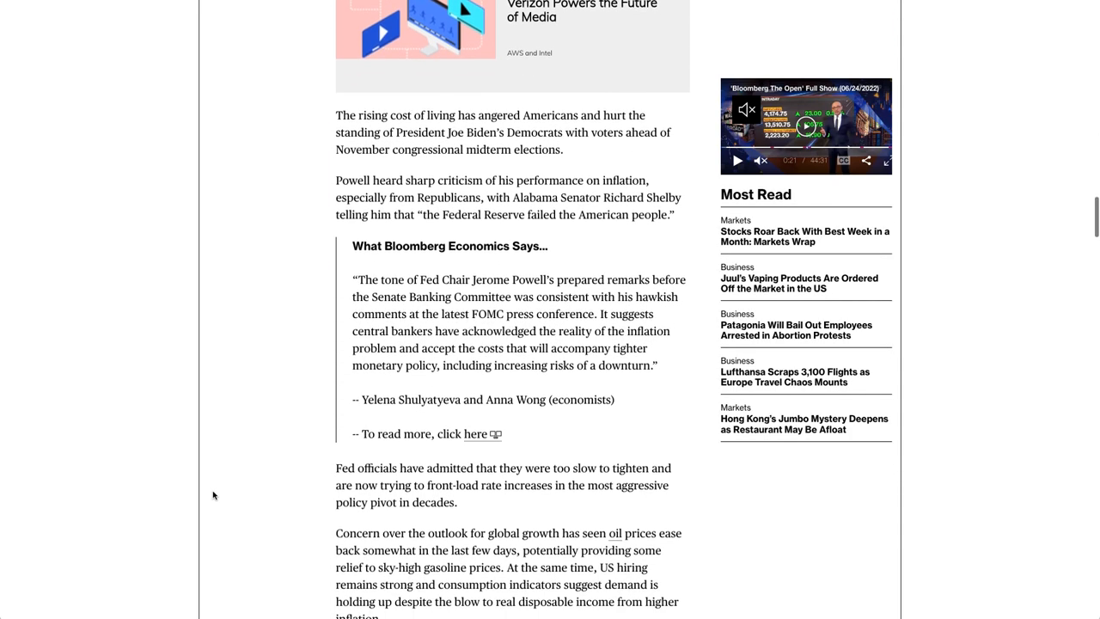
scroll(down, 3)
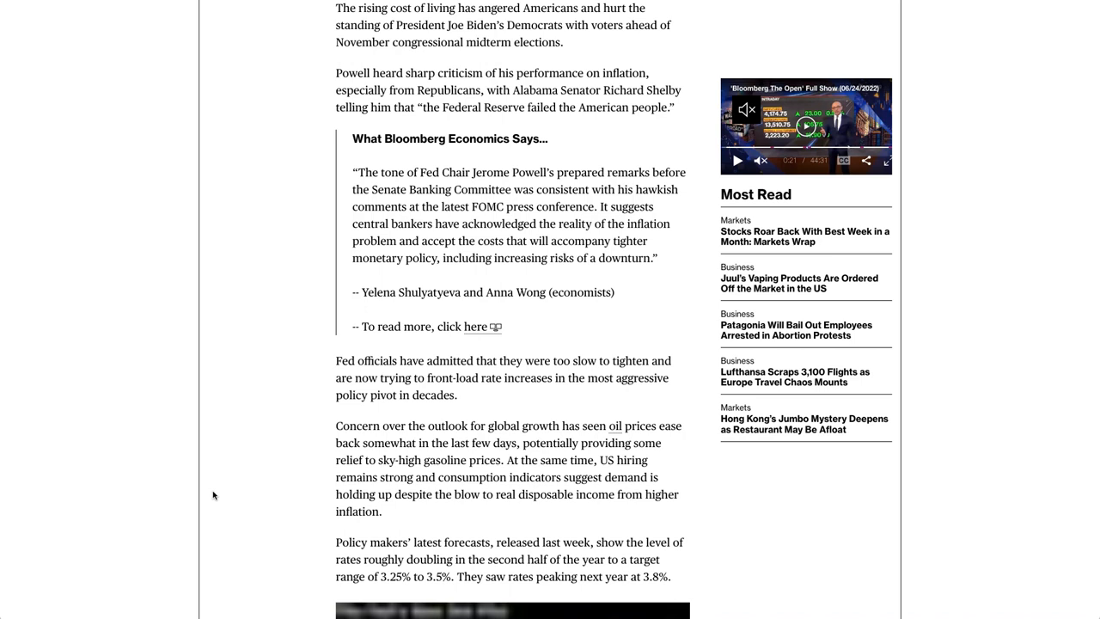
scroll(down, 3)
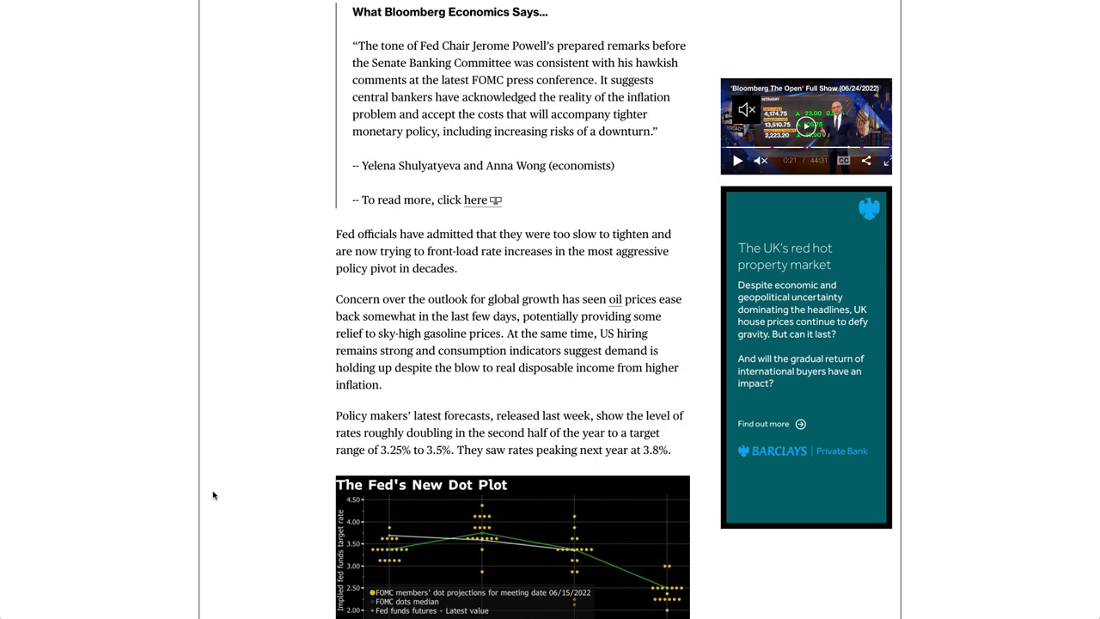
scroll(down, 3)
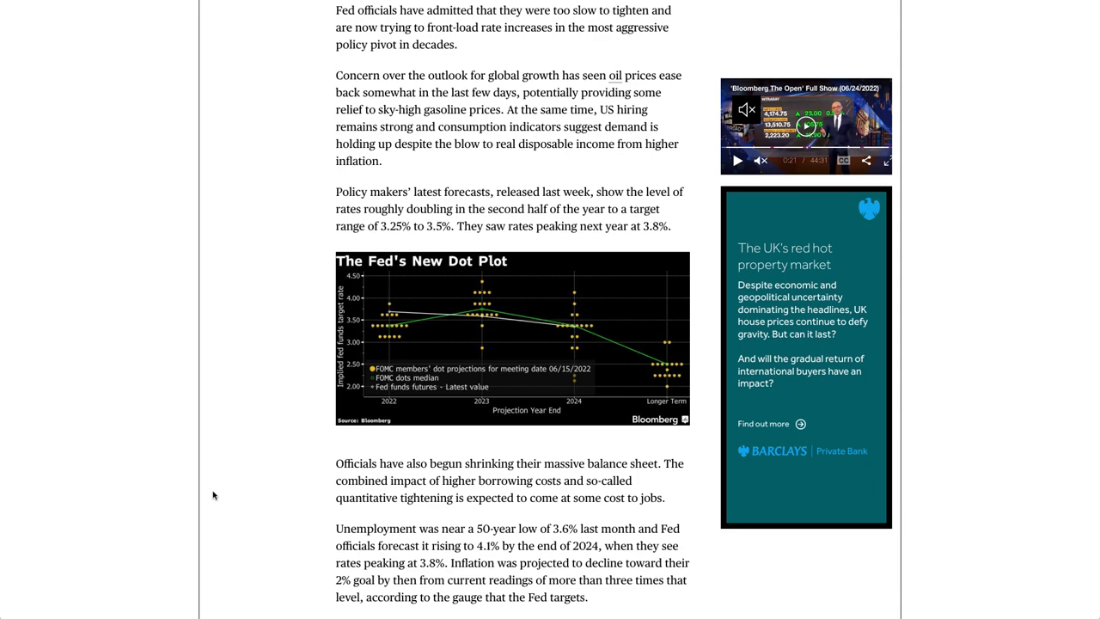
scroll(down, 3)
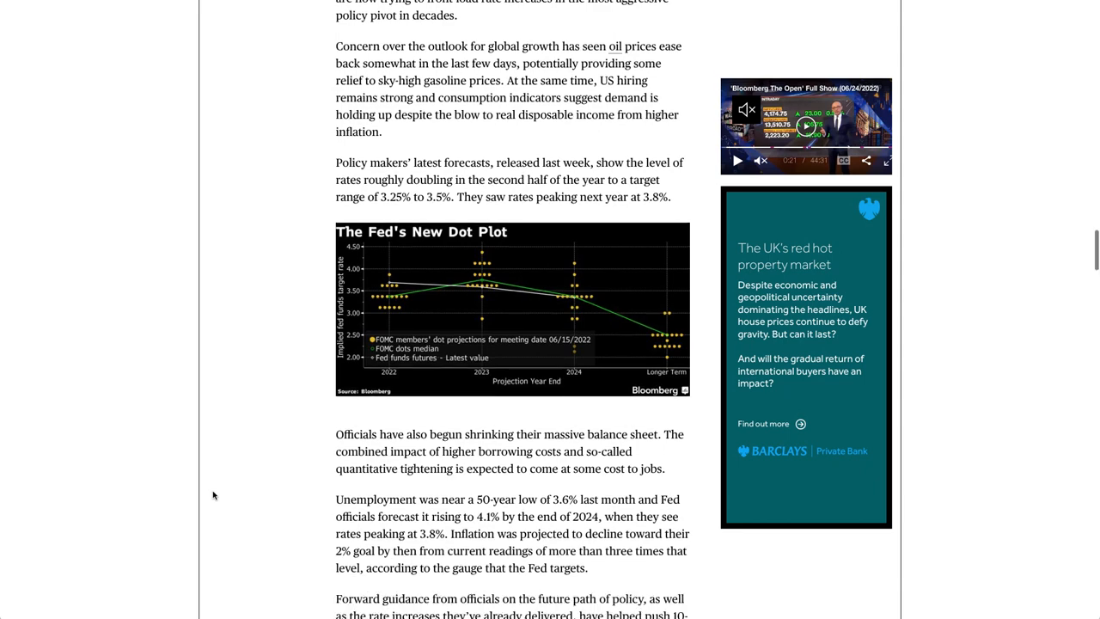
scroll(down, 3)
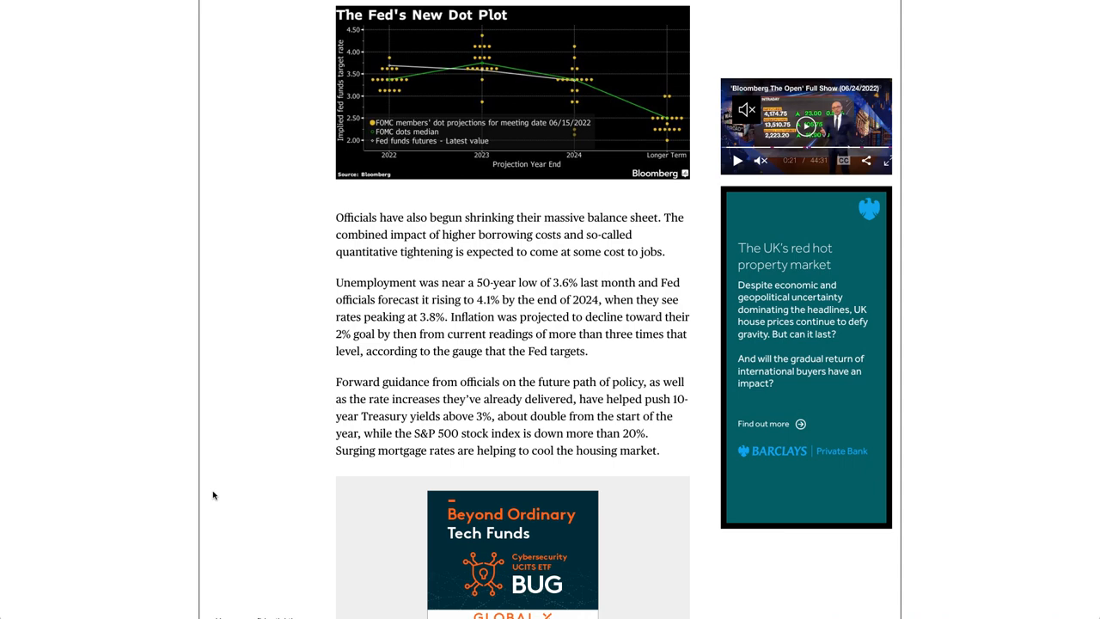
scroll(down, 3)
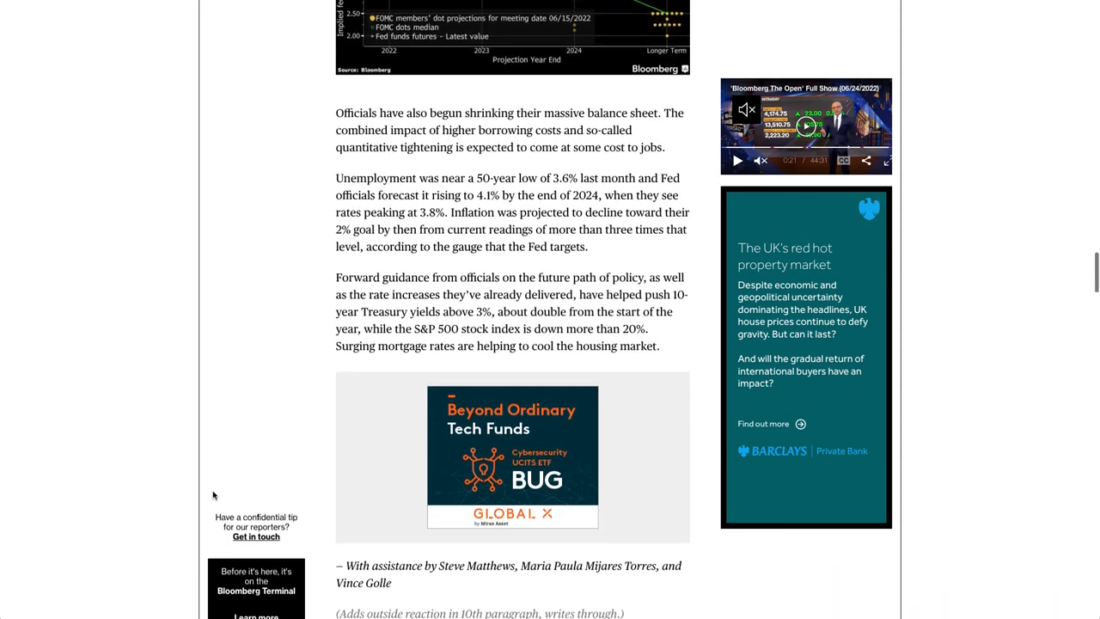
scroll(down, 3)
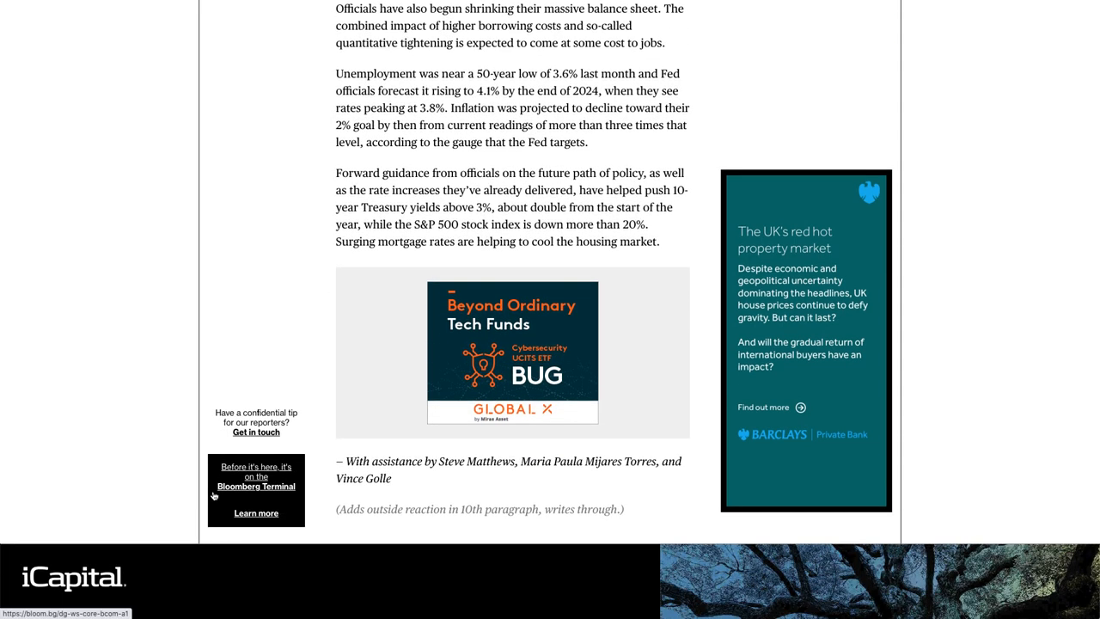